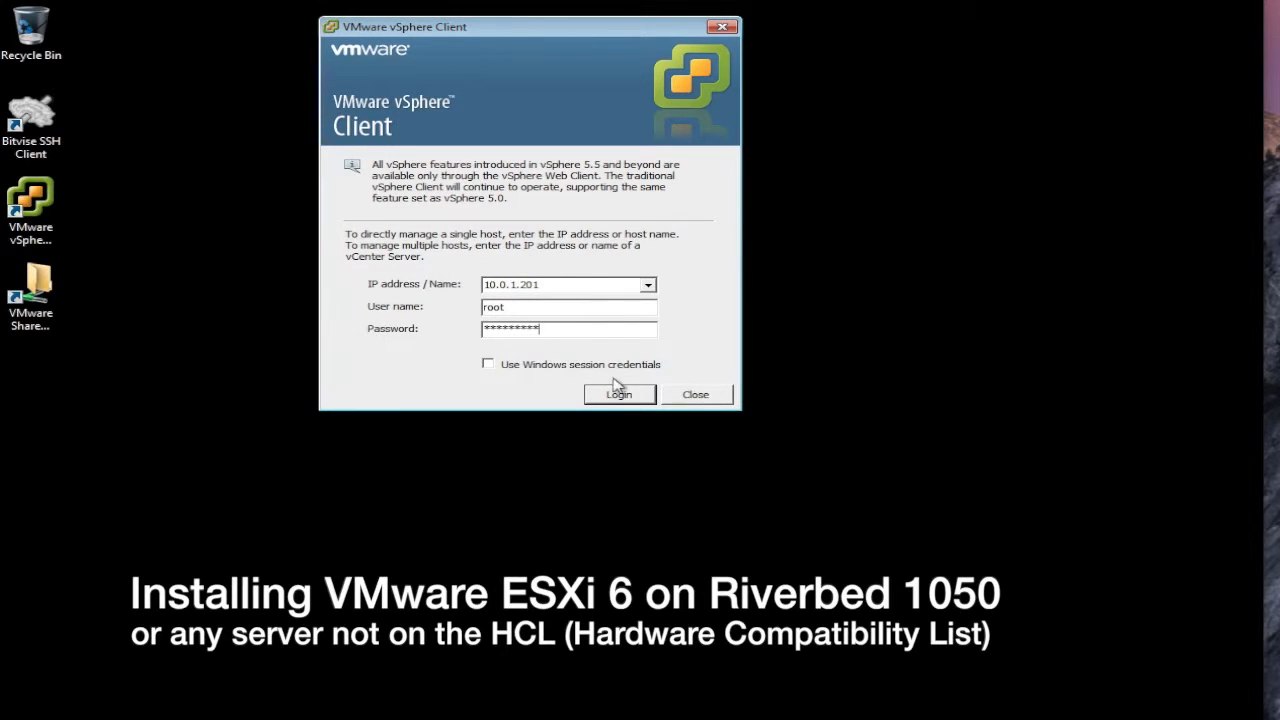
Step: Log in to the ESXi host 10.0.1.201 as root
click(618, 393)
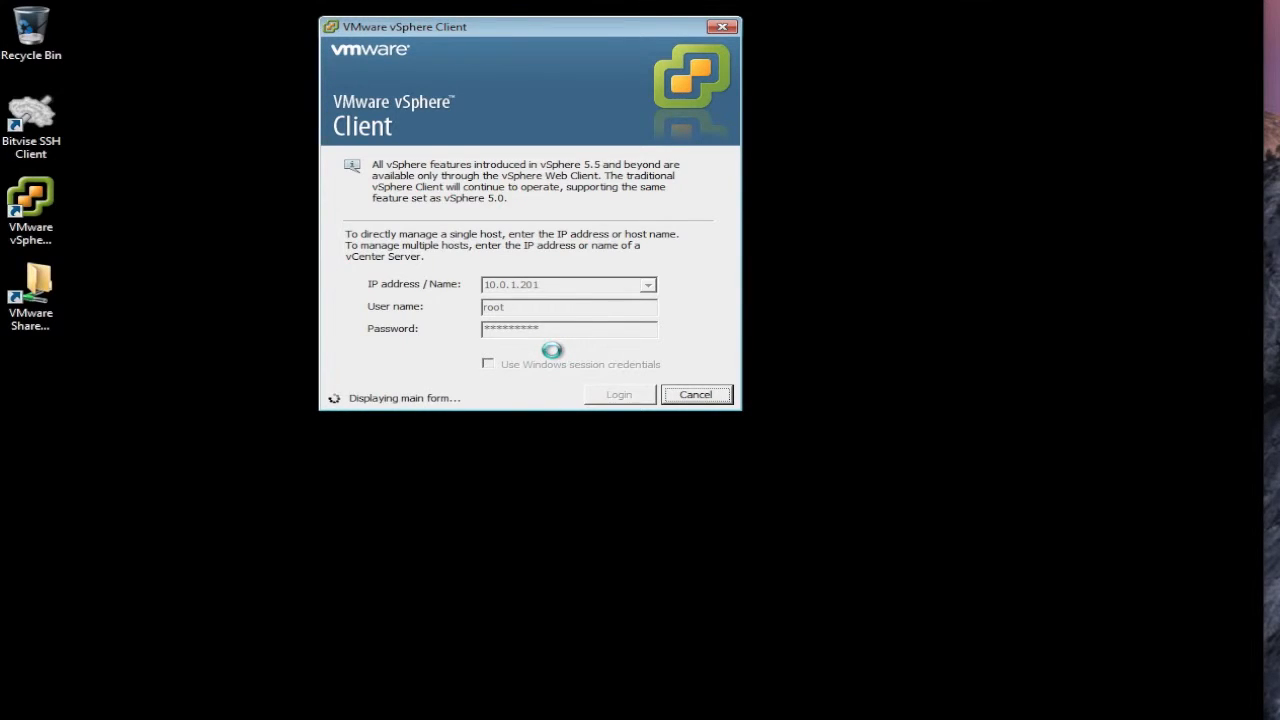
click(618, 394)
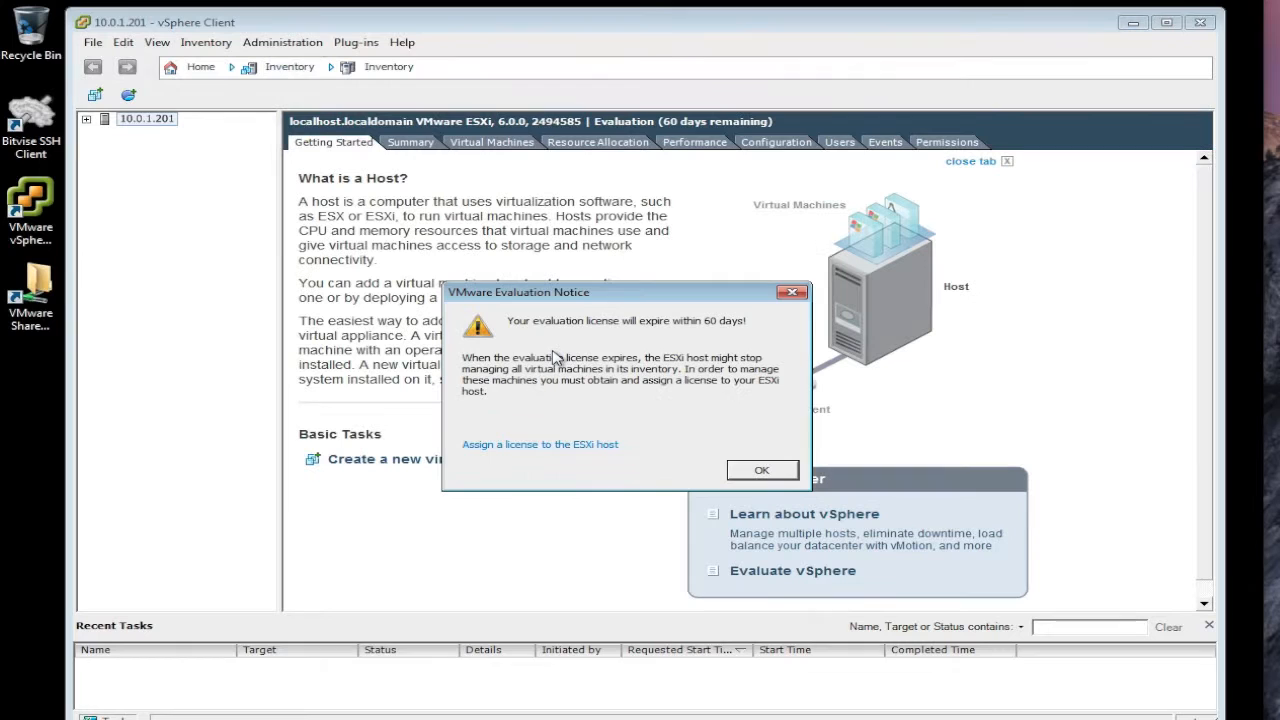
Step: Dismiss the evaluation notice, view the host Summary, and expand the inventory tree
click(761, 470)
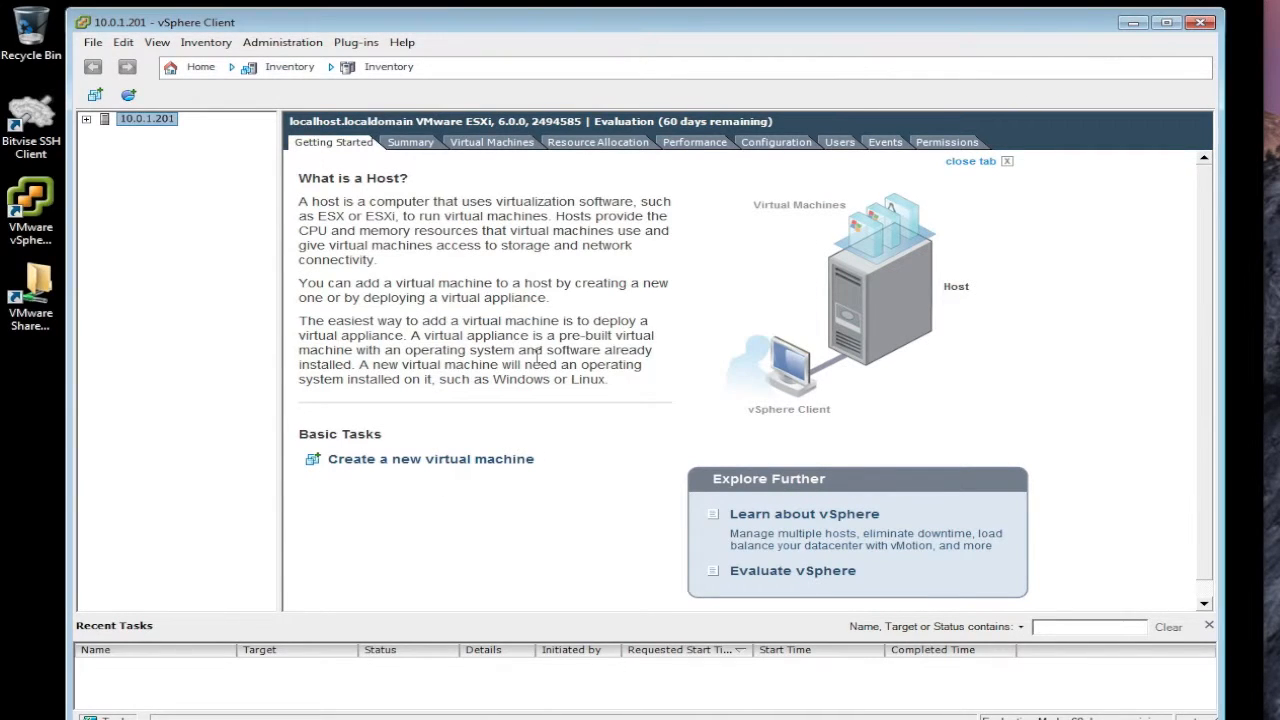
click(409, 141)
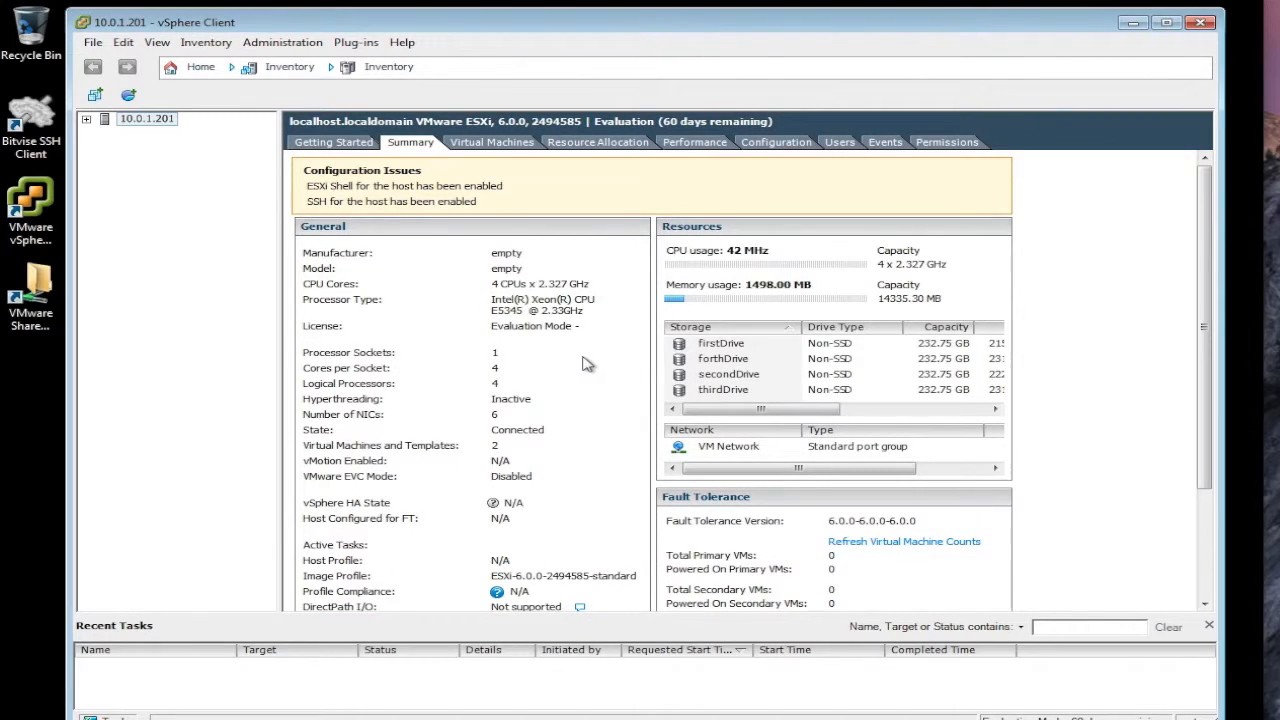
mouse_move(572, 300)
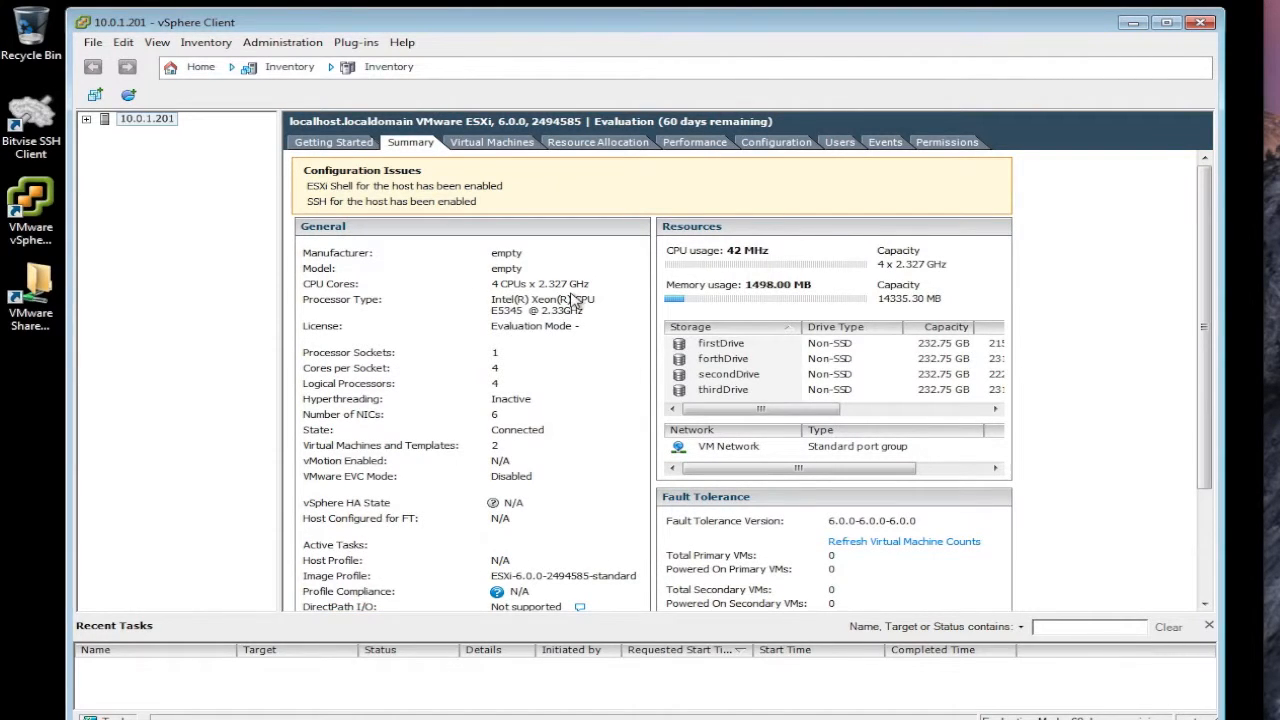
mouse_move(490, 277)
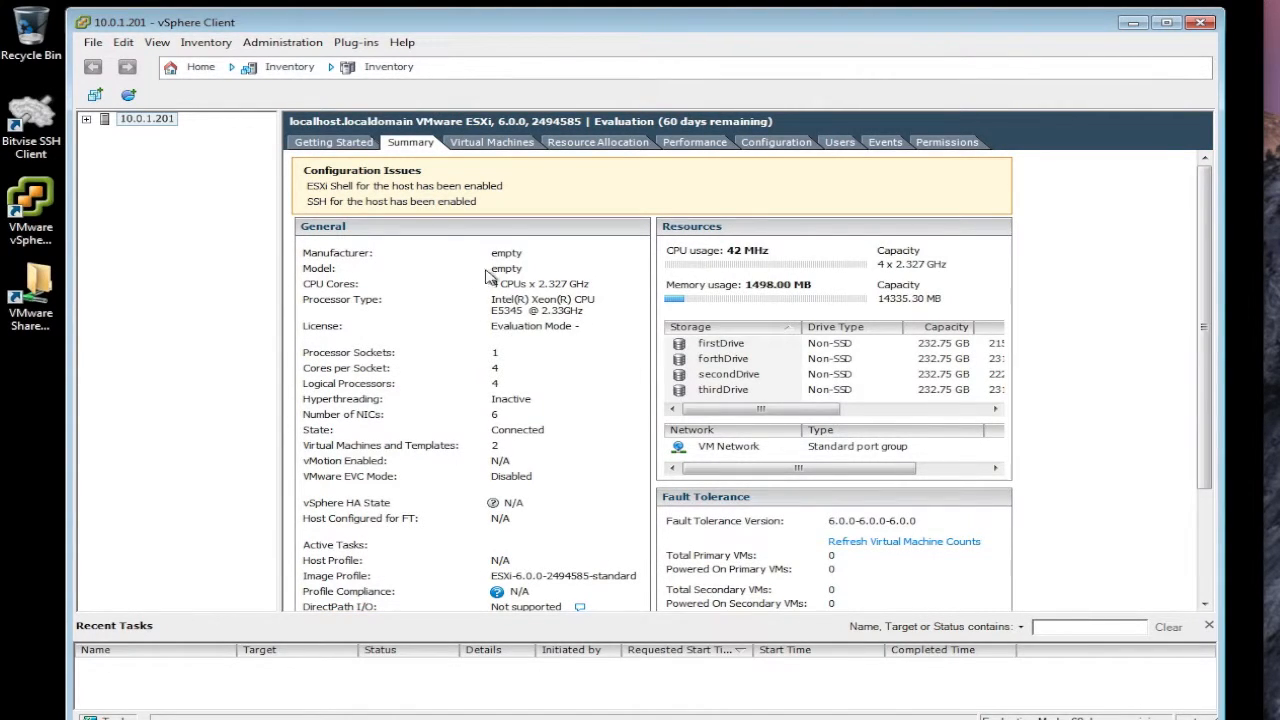
mouse_move(500, 318)
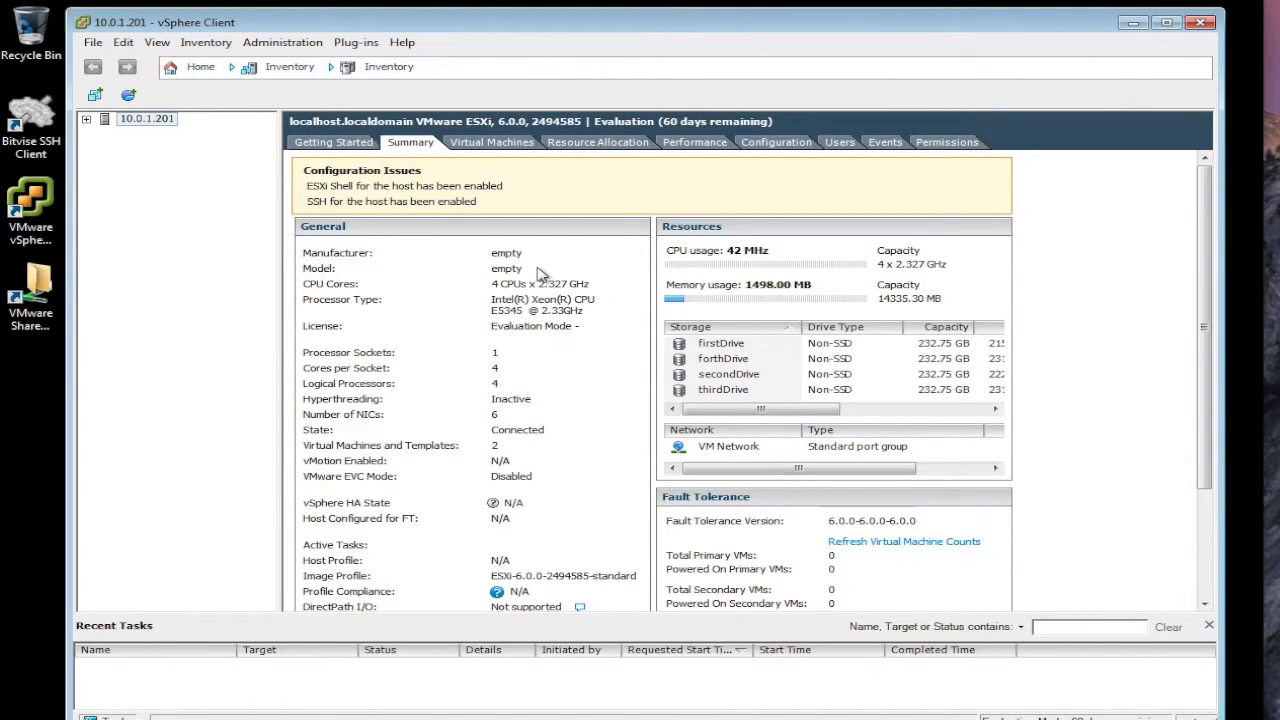
mouse_move(553, 295)
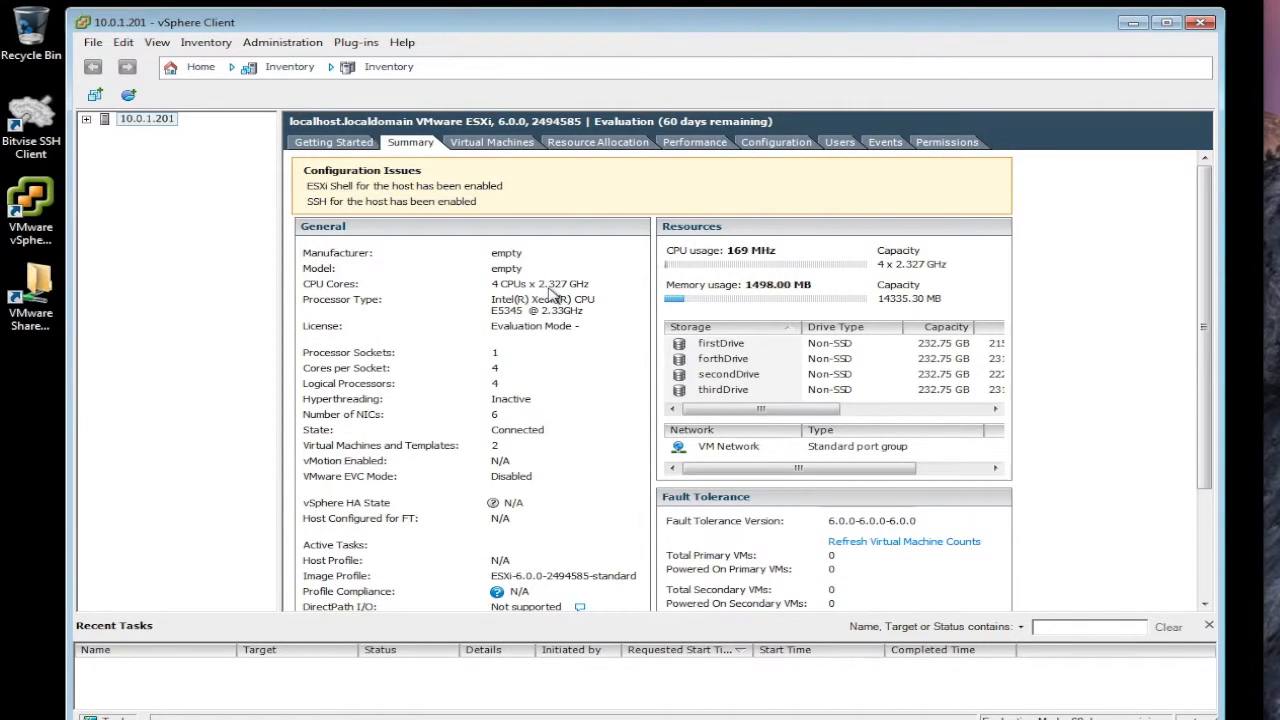
mouse_move(672, 347)
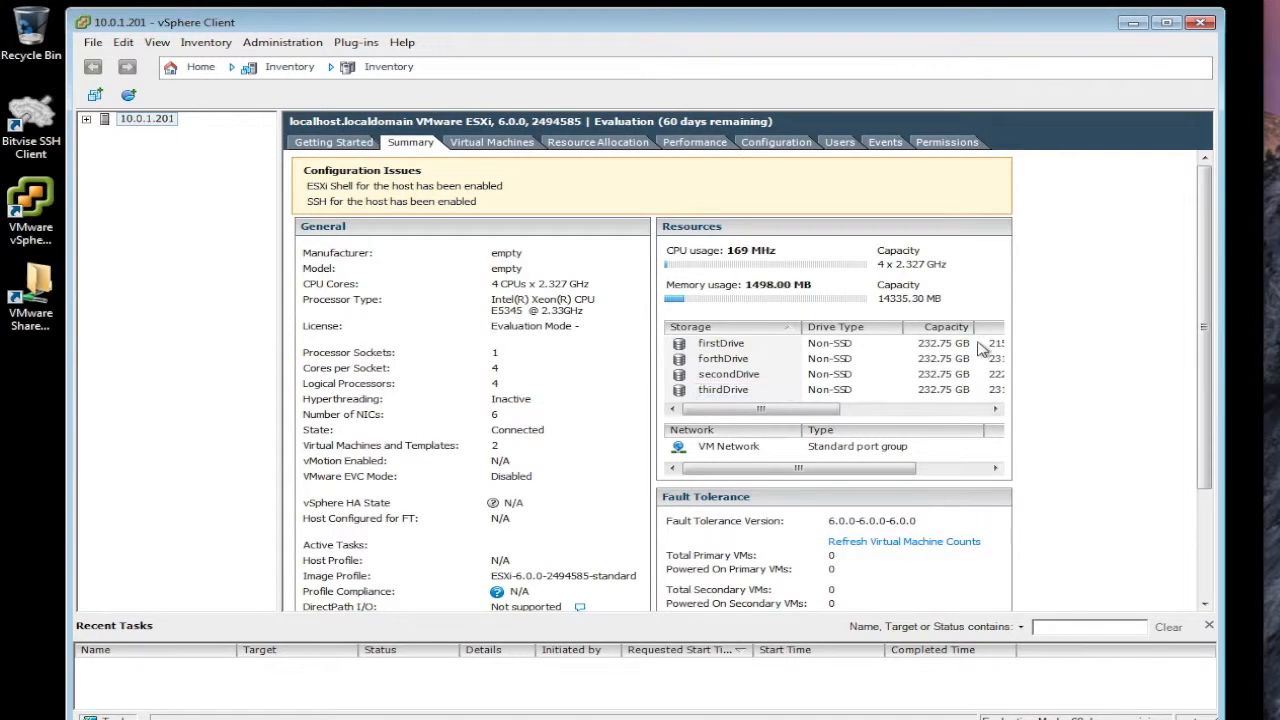
mouse_move(940, 400)
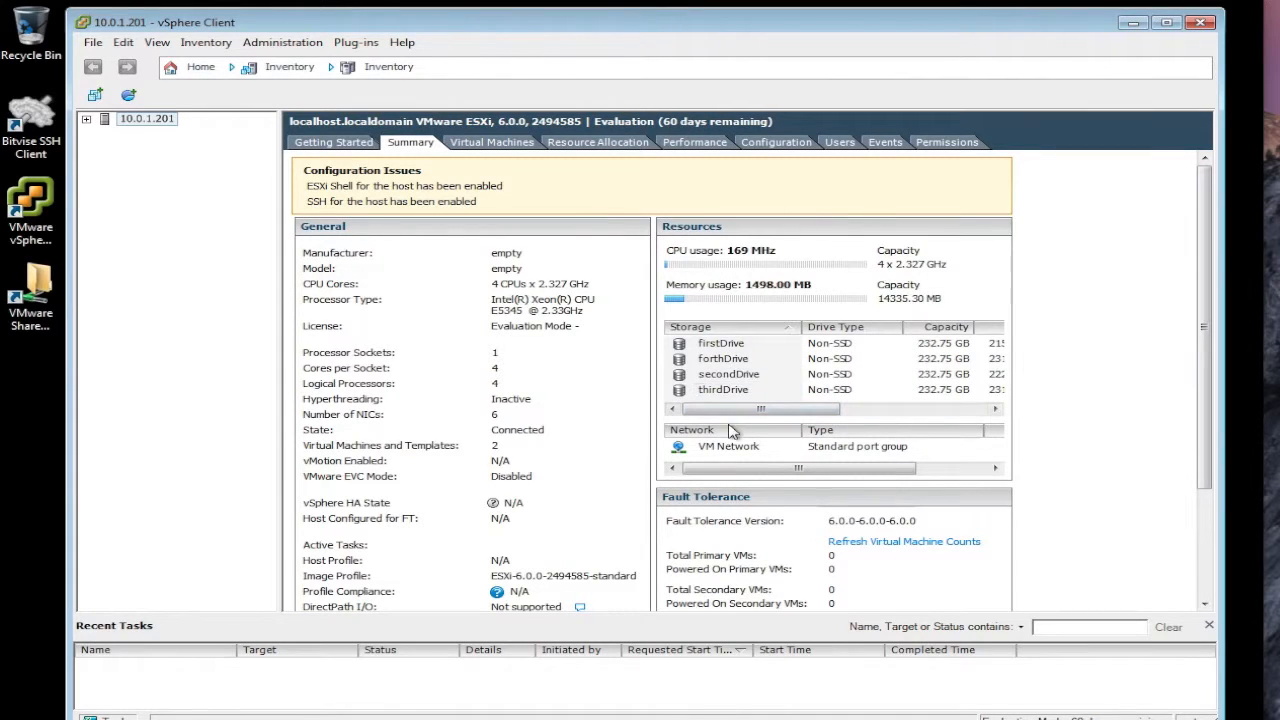
click(87, 118)
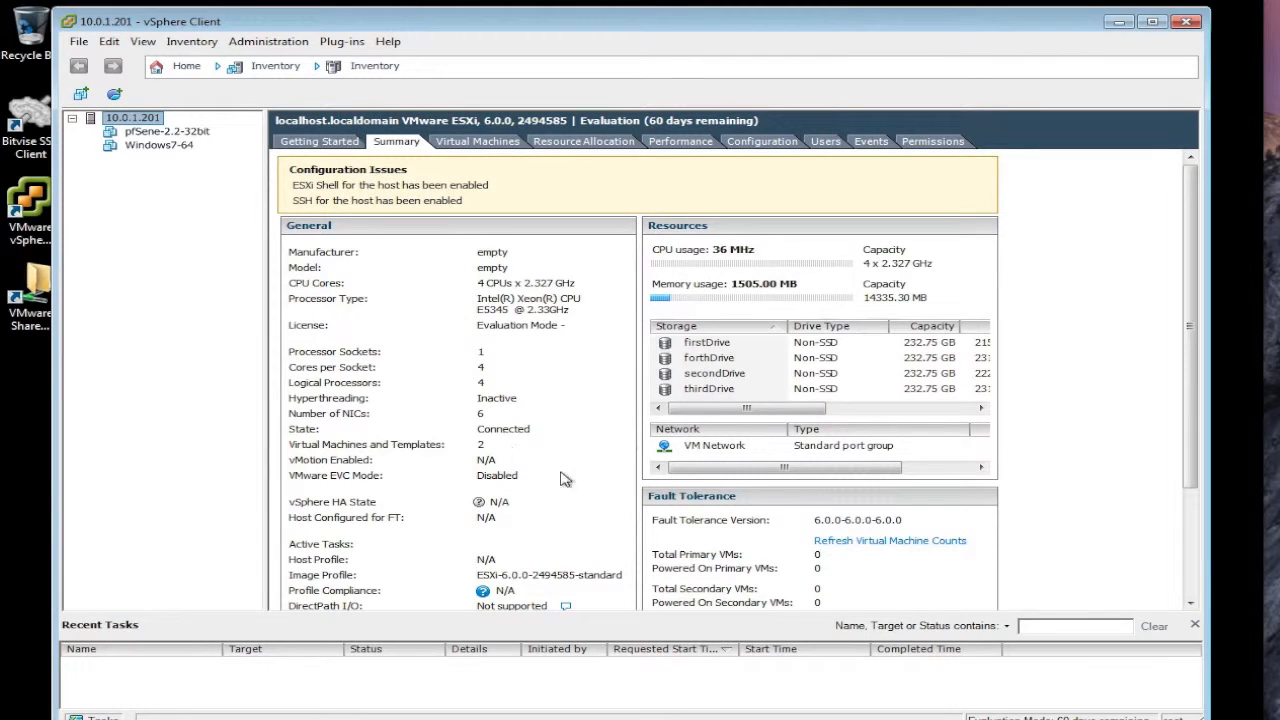
mouse_move(485, 553)
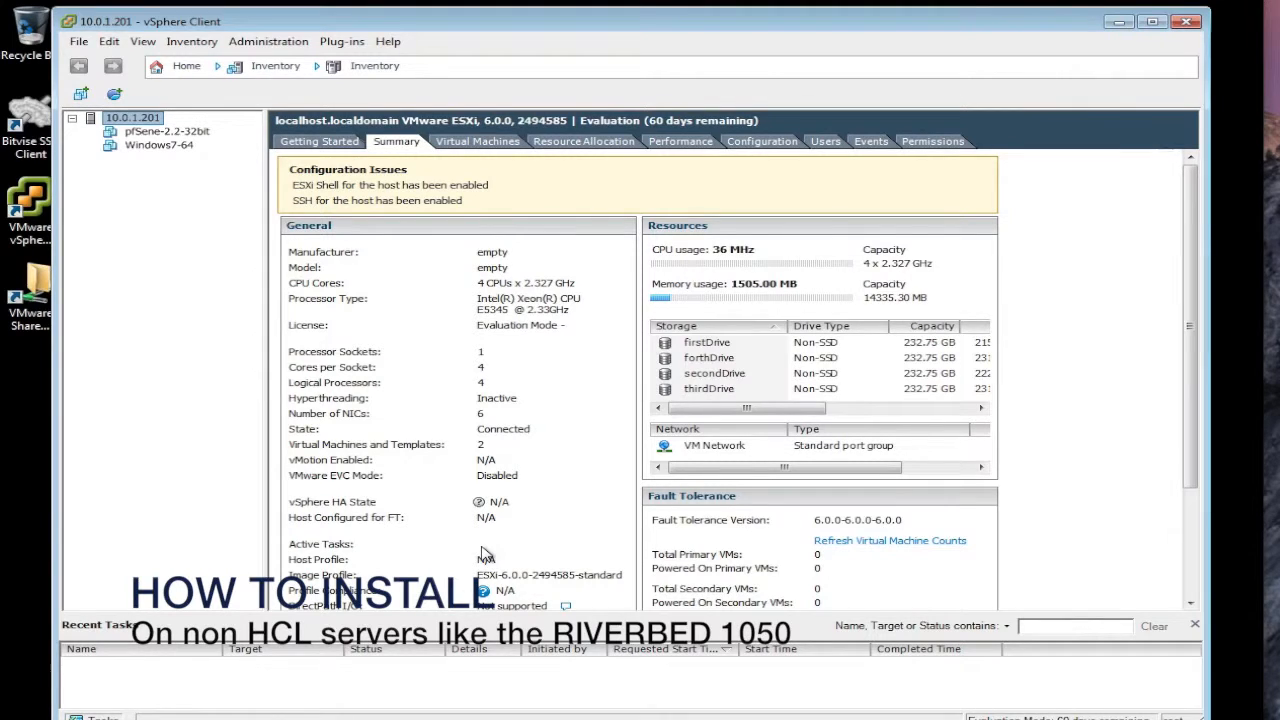
mouse_move(903, 491)
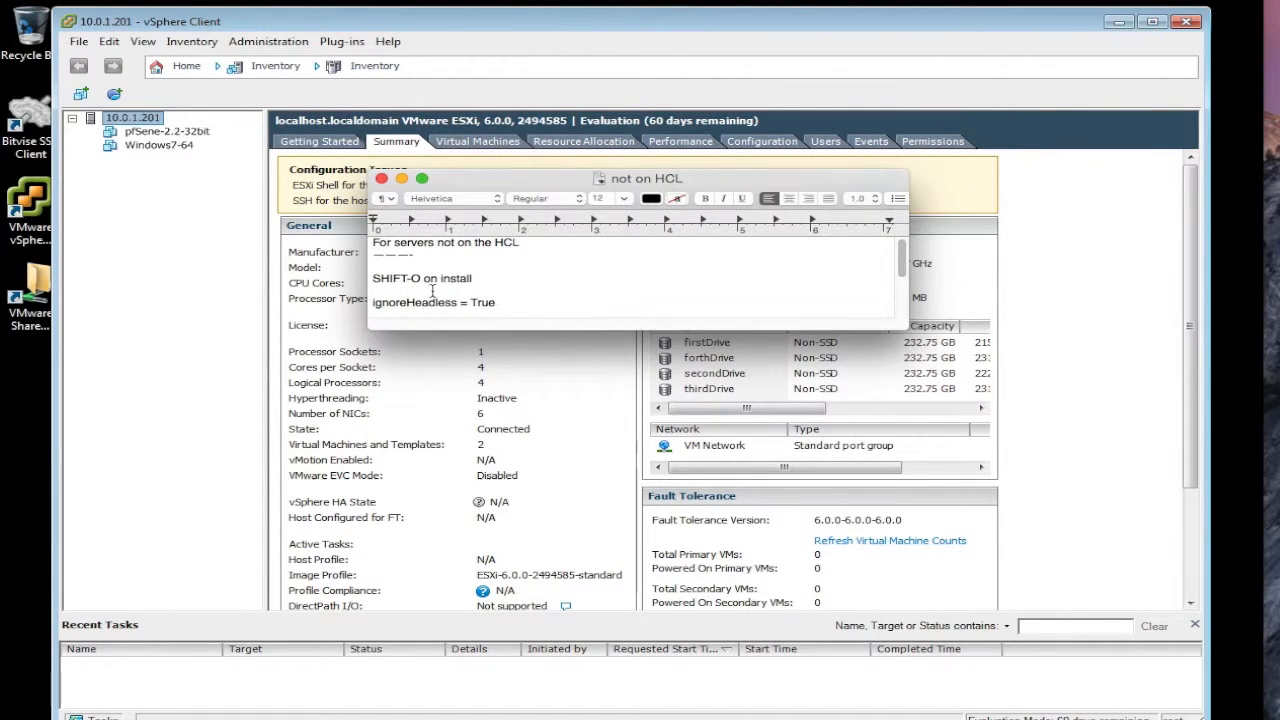
mouse_move(438, 247)
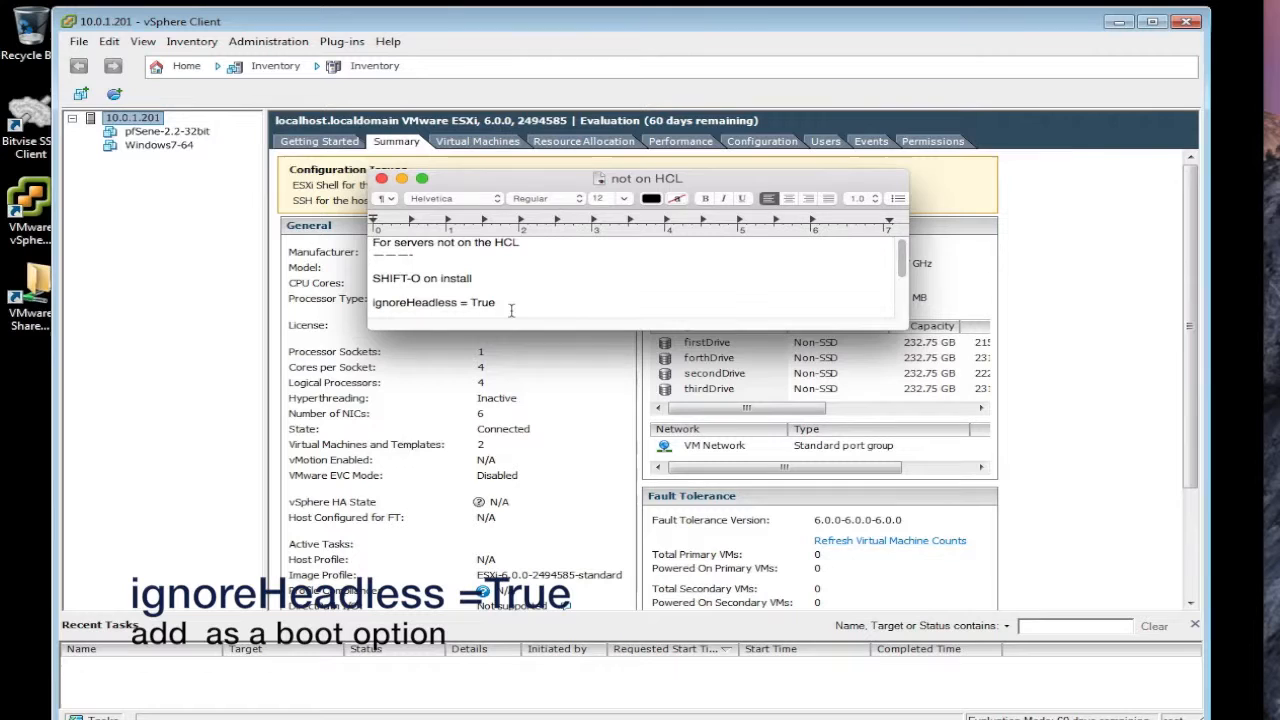
mouse_move(400, 325)
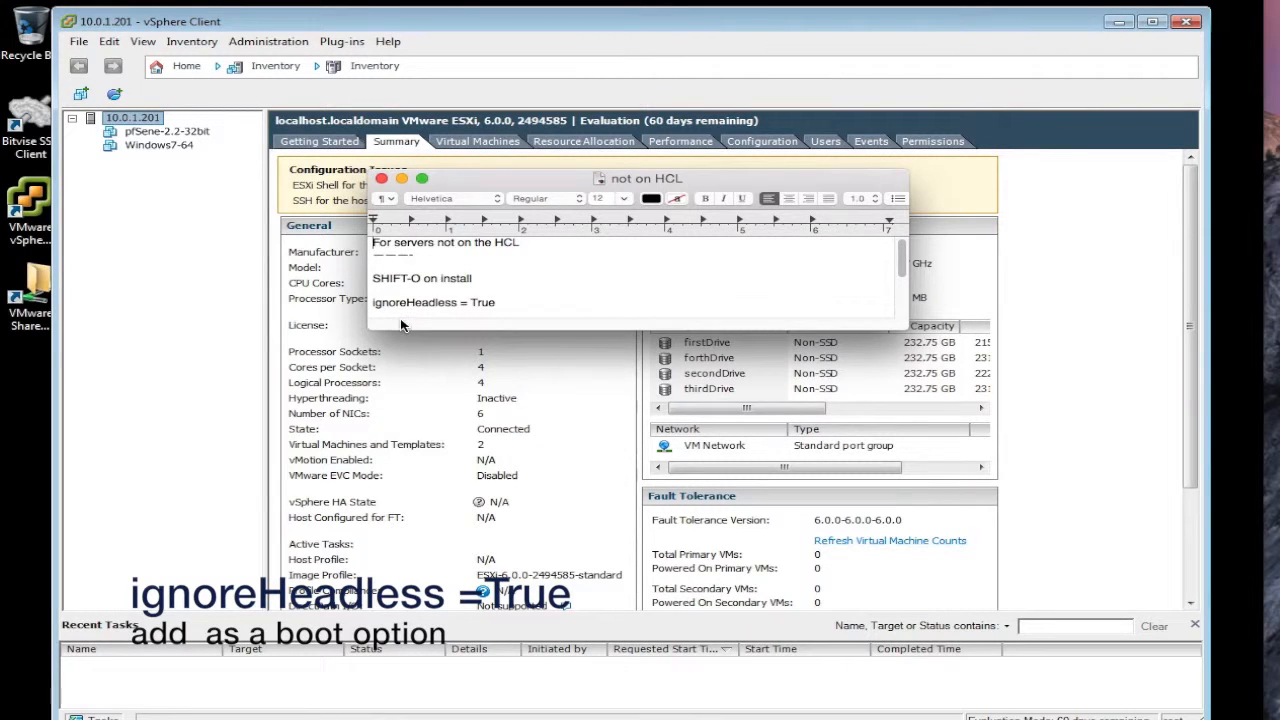
mouse_move(517, 310)
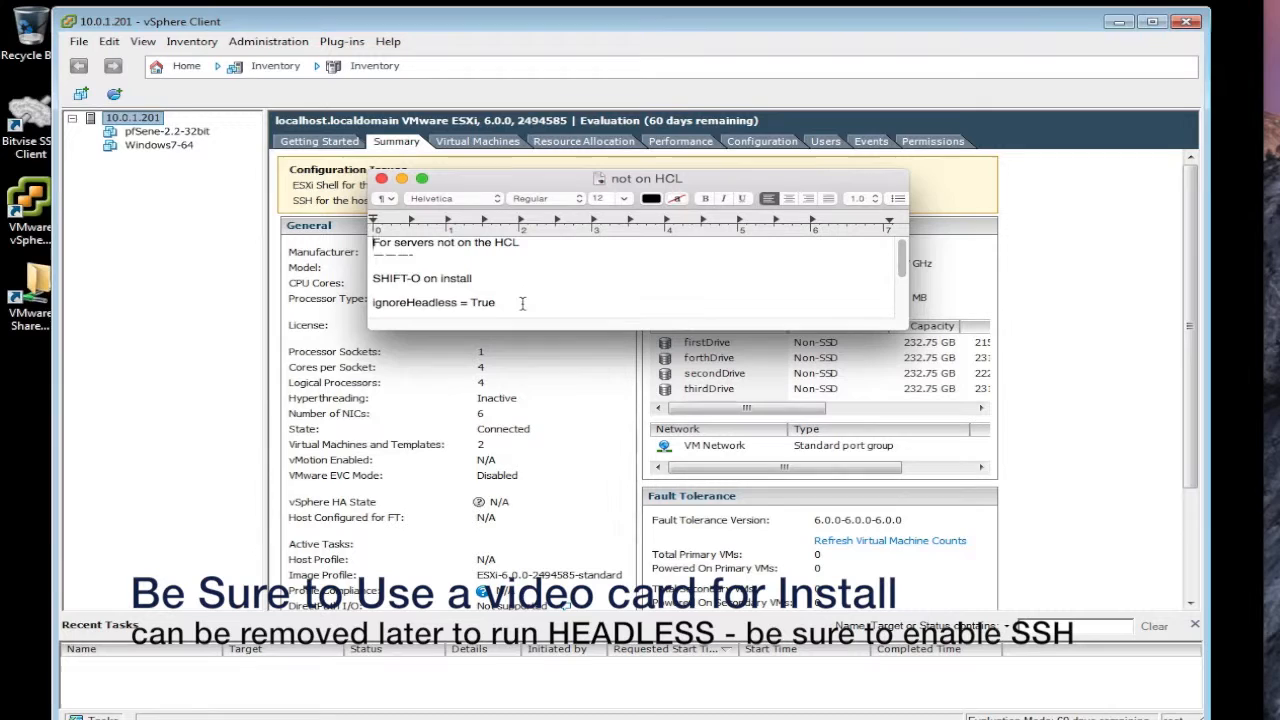
mouse_move(539, 333)
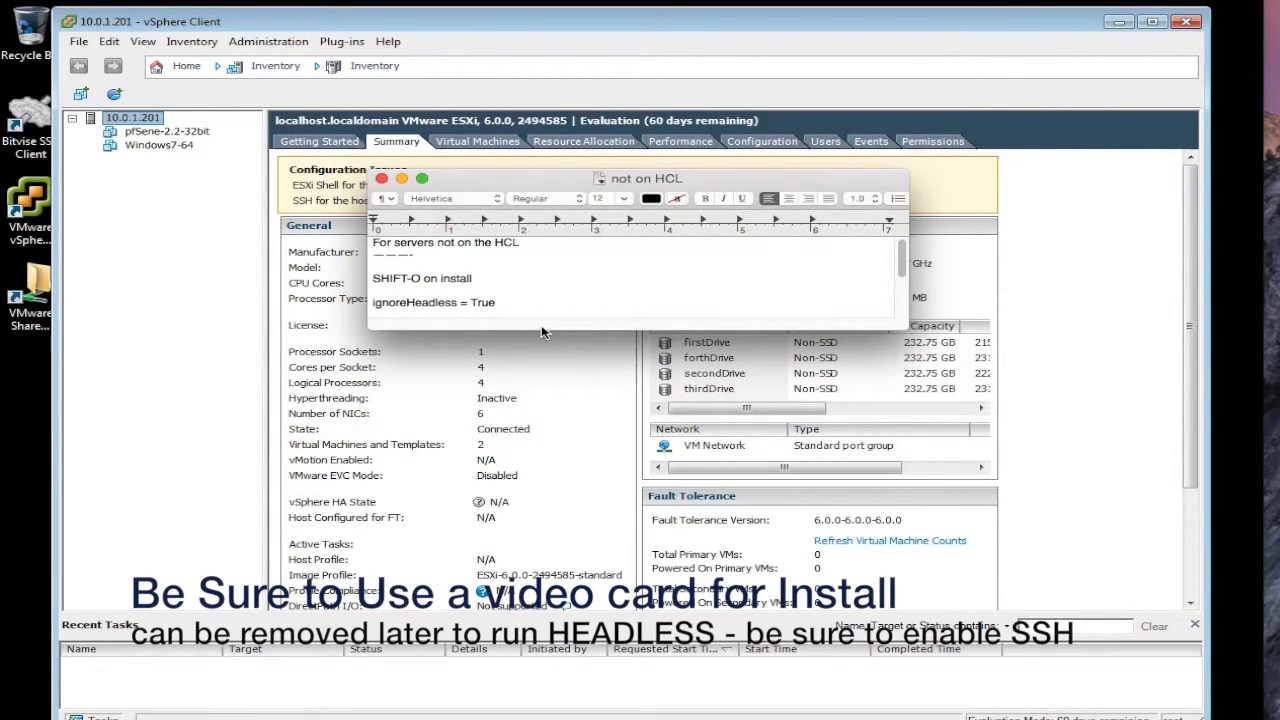
mouse_move(468, 178)
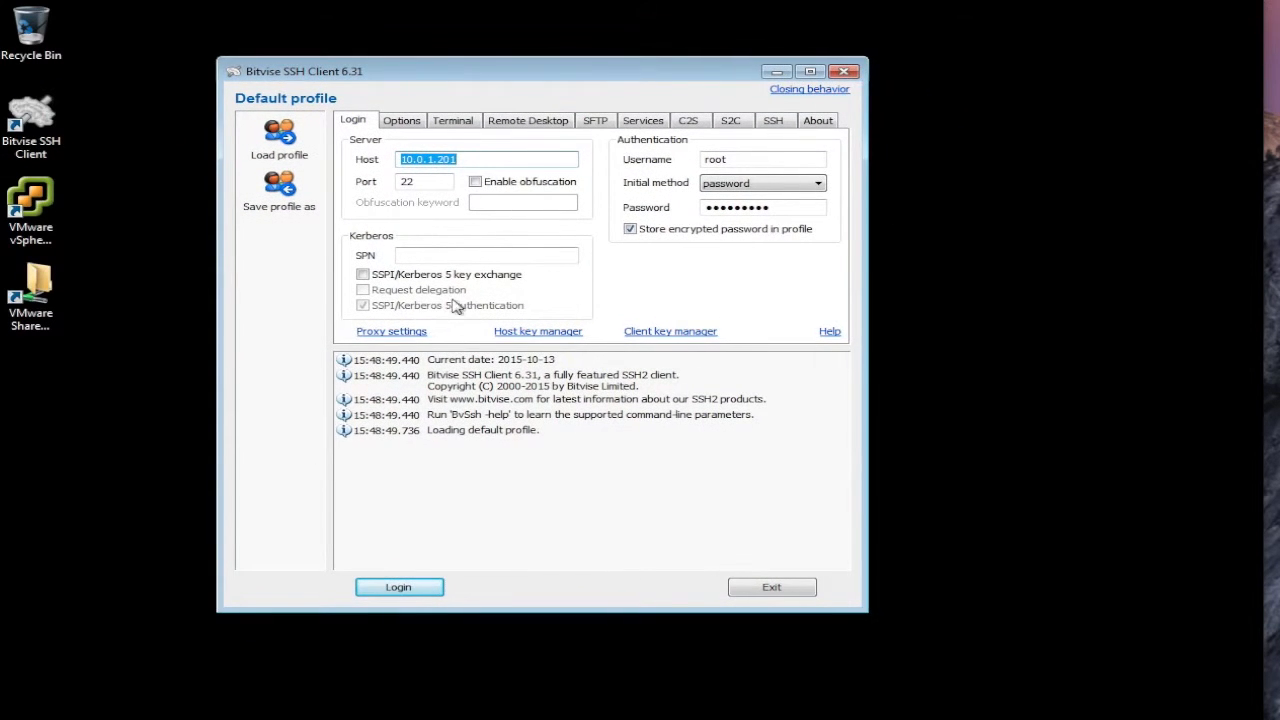
Step: Log in over SSH as root to 10.0.1.201, moving SFTP aside and focusing the shell
click(398, 587)
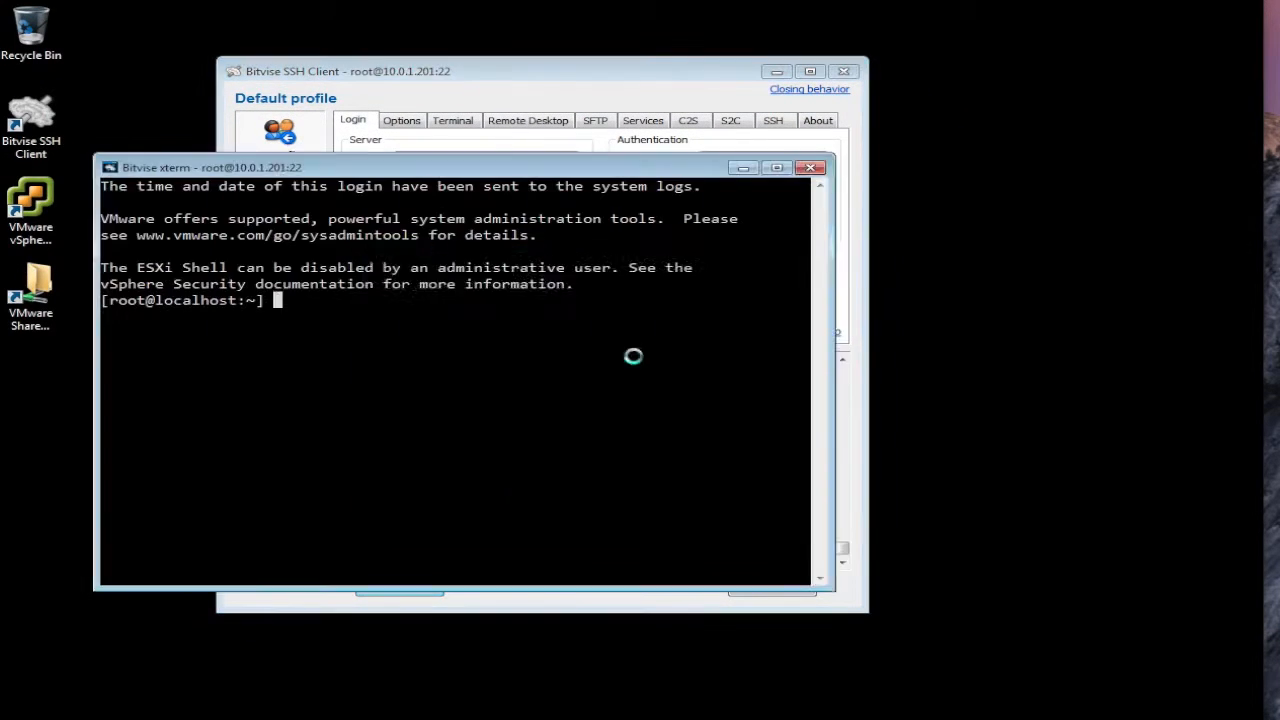
click(595, 120)
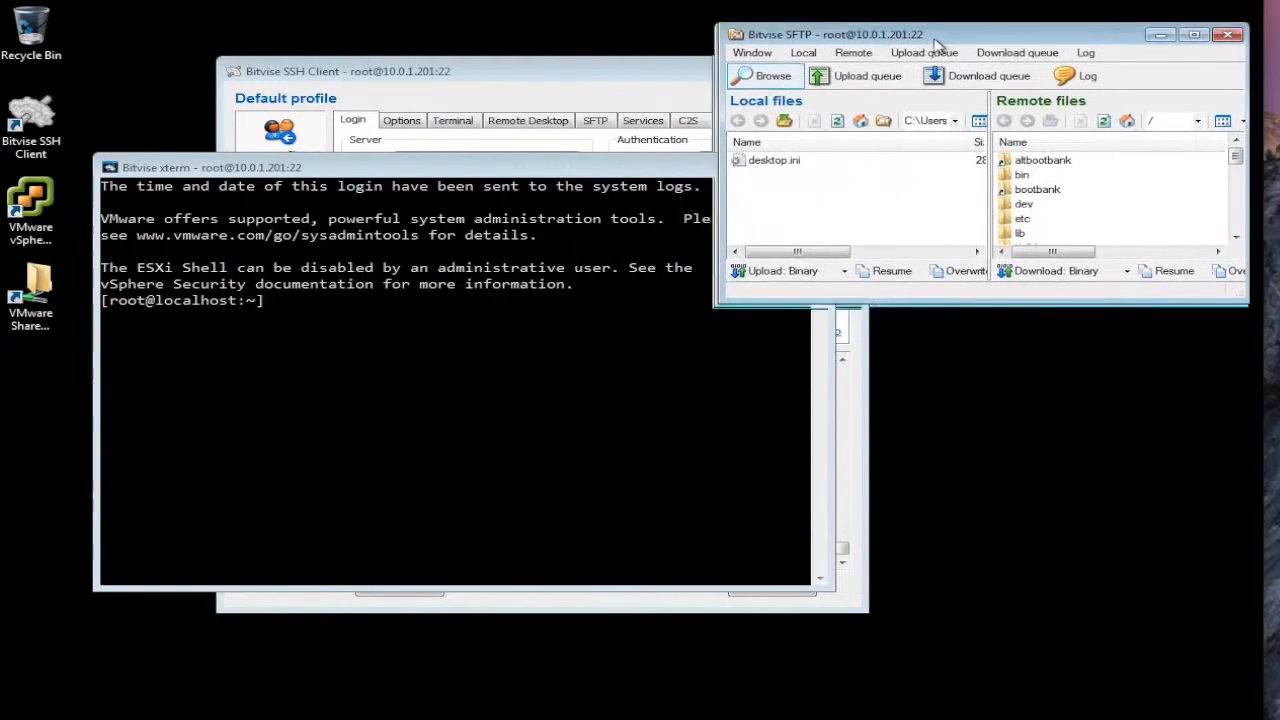
drag(870, 34, 870, 26)
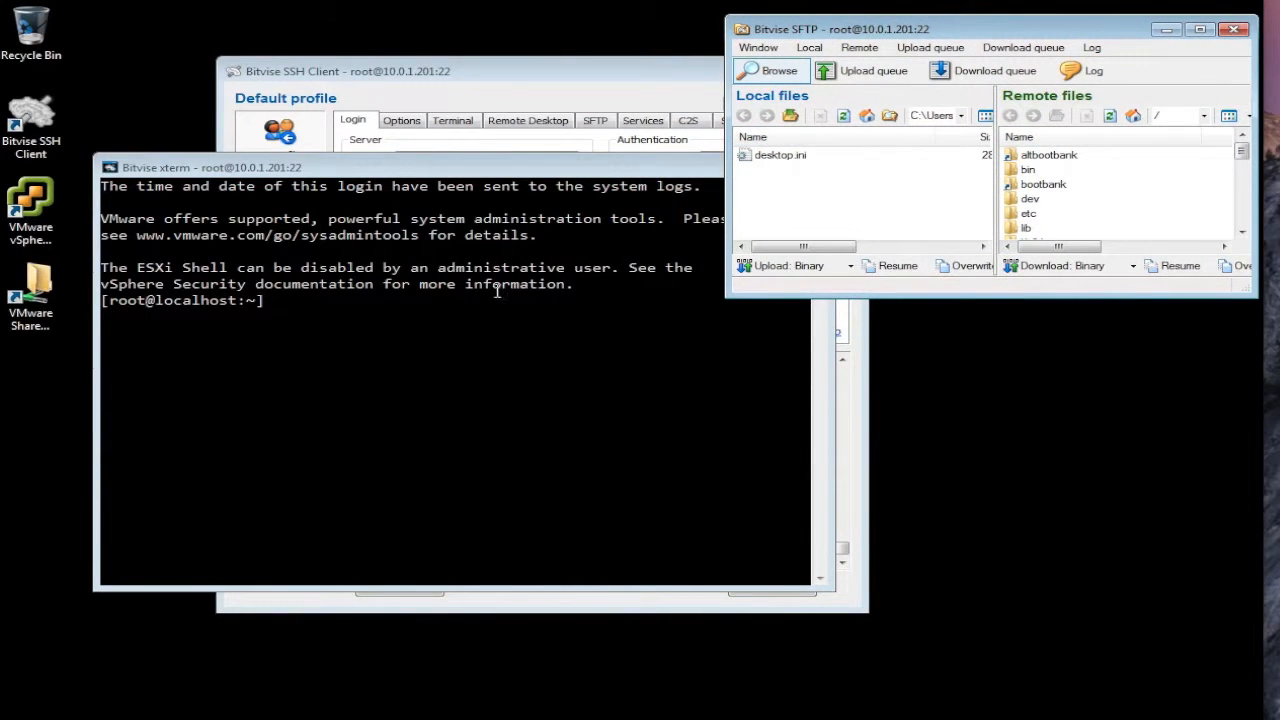
click(400, 400)
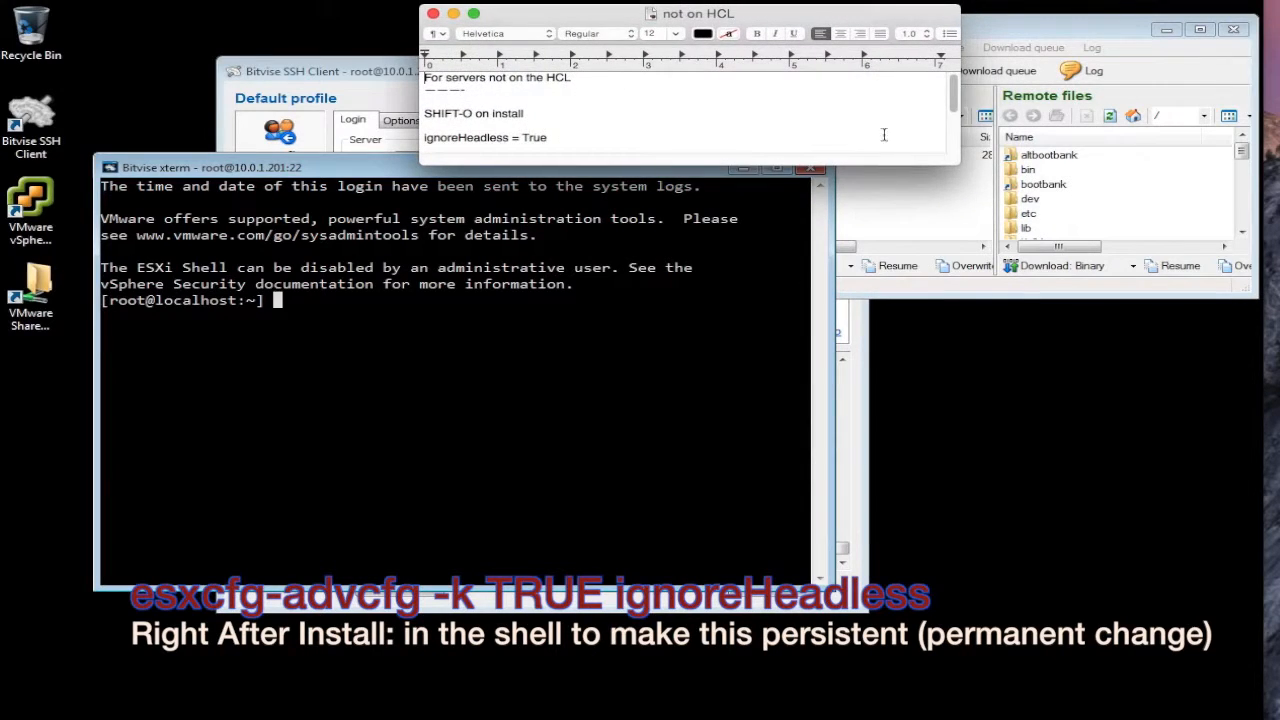
Step: Scroll the 'not on HCL' note to the esxcfg-advcfg line and place it beside the shell
scroll(down, 3)
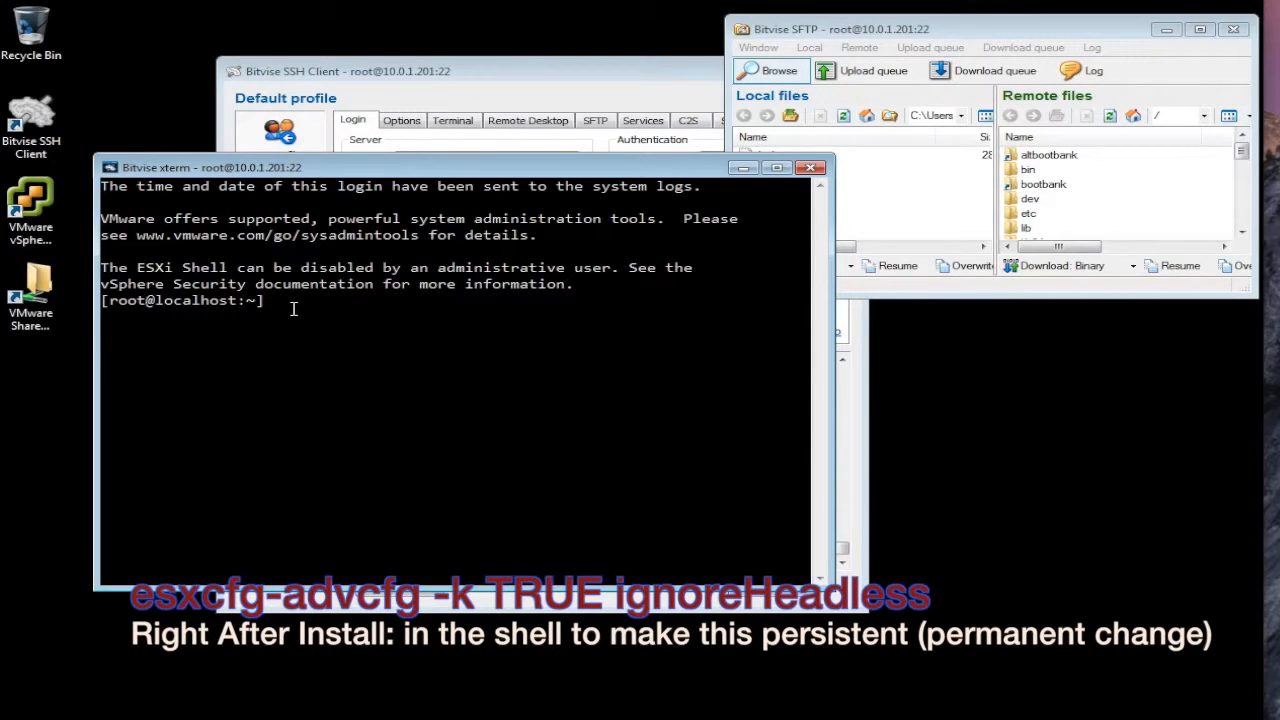
mouse_move(360, 283)
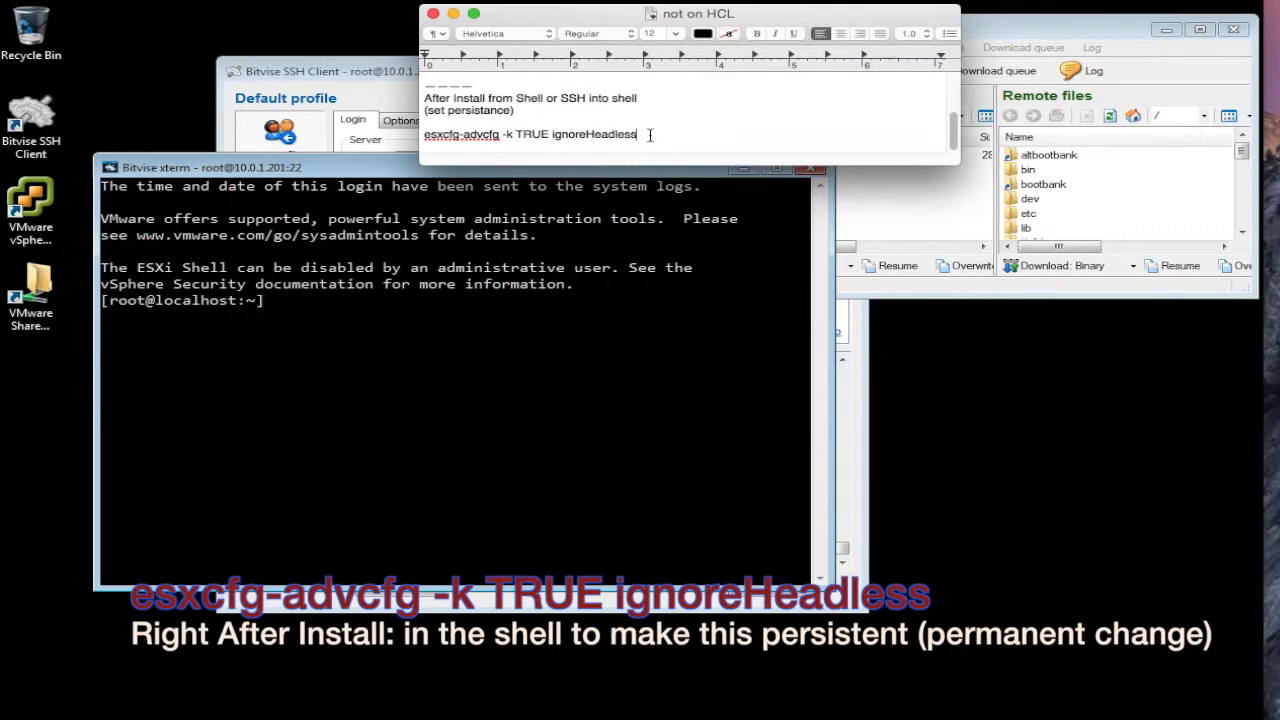
mouse_move(660, 290)
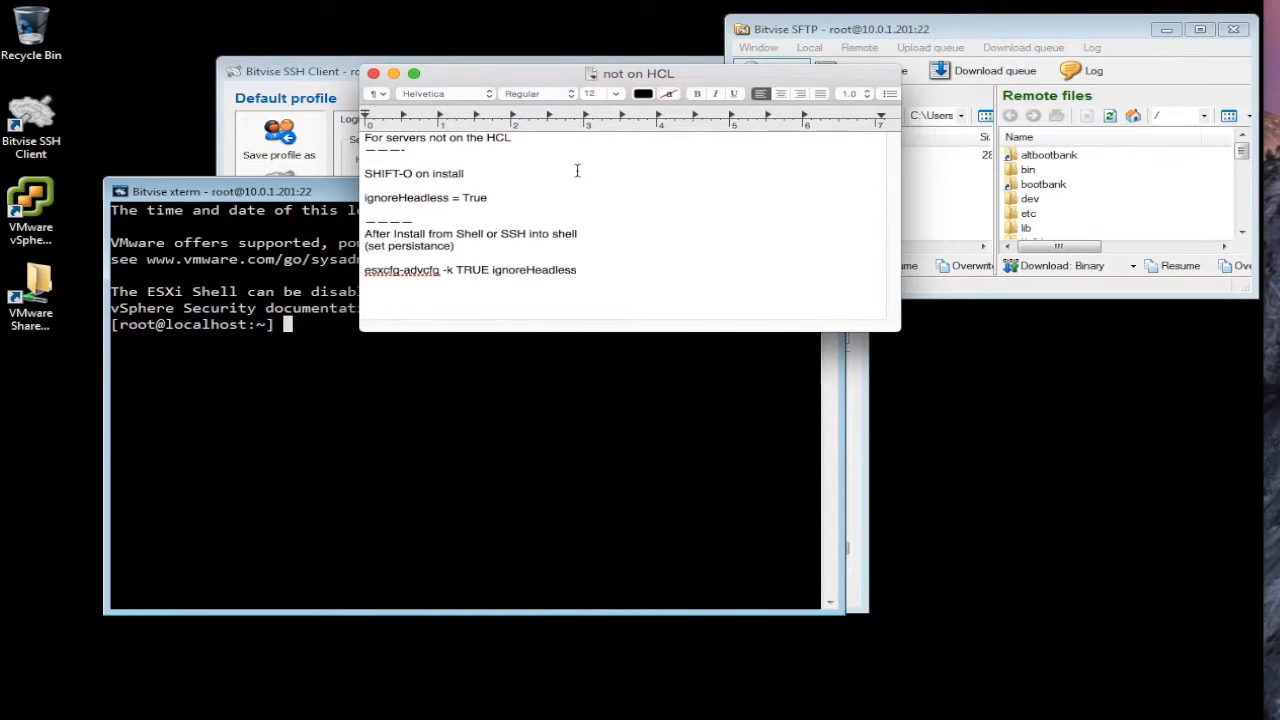
drag(632, 73, 853, 143)
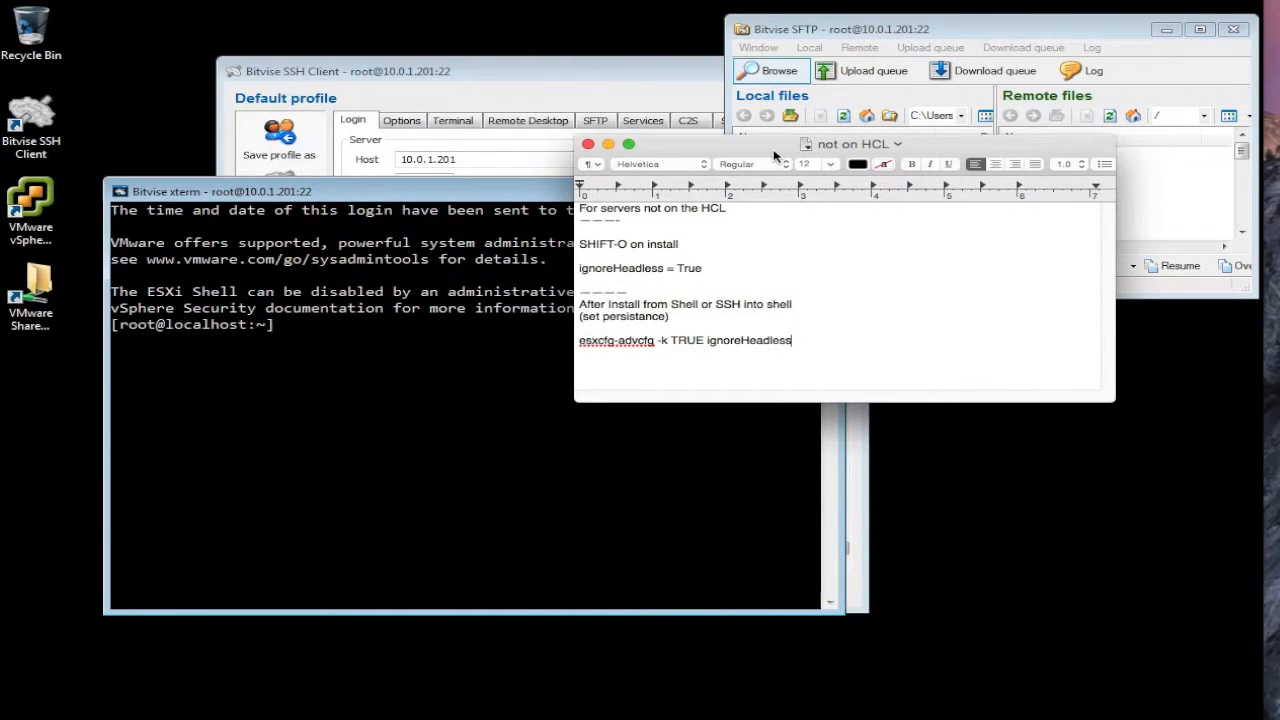